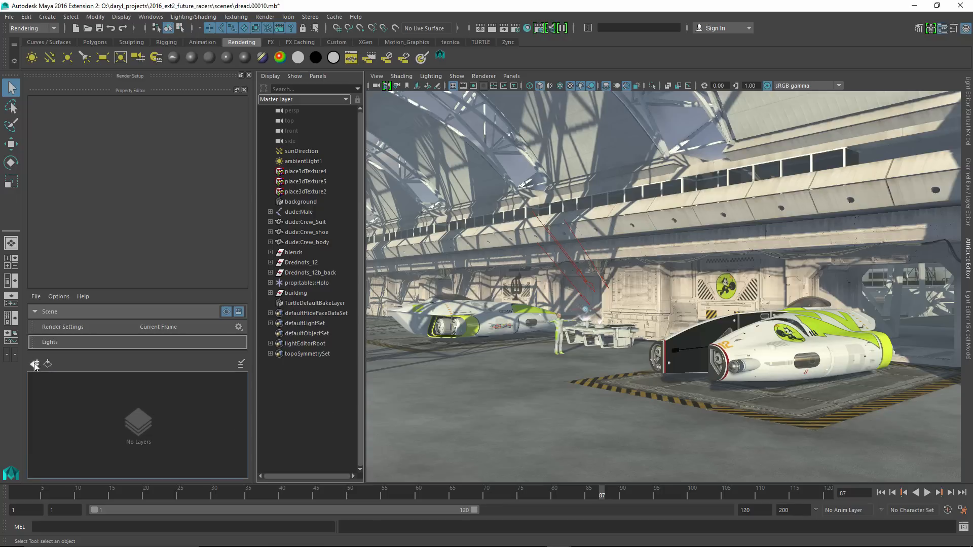
# Create a new render setup layer and make it visible so the viewport shows only its members.
pyautogui.click(34, 364)
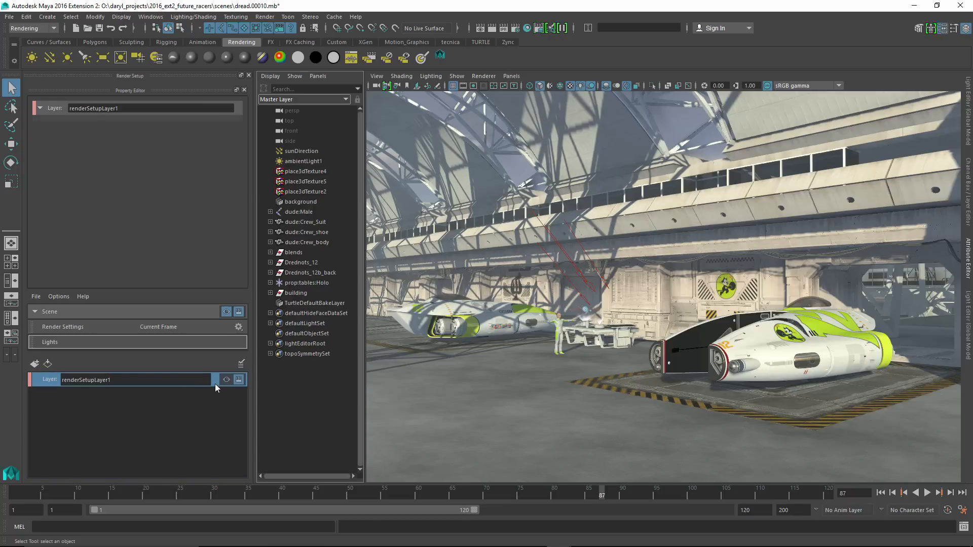
pyautogui.click(226, 379)
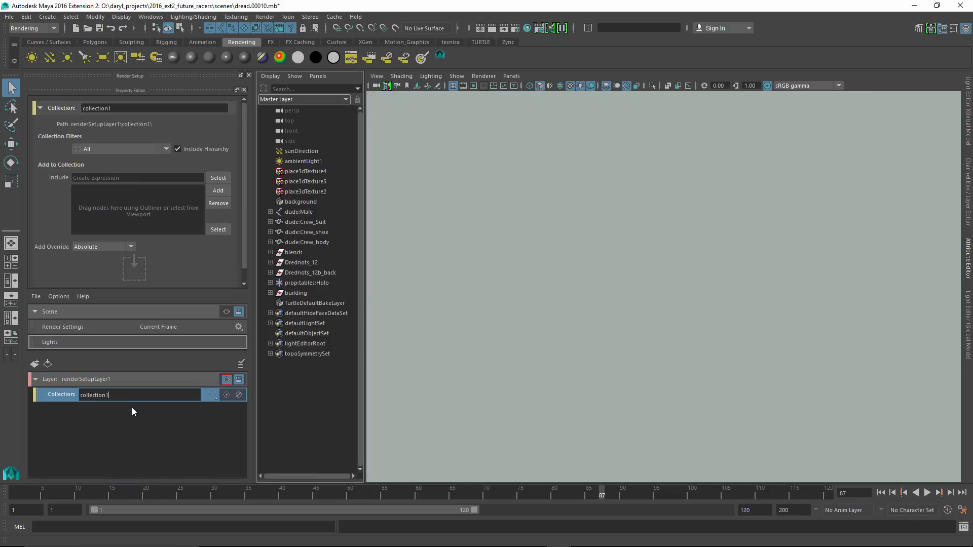
pyautogui.moveTo(238, 417)
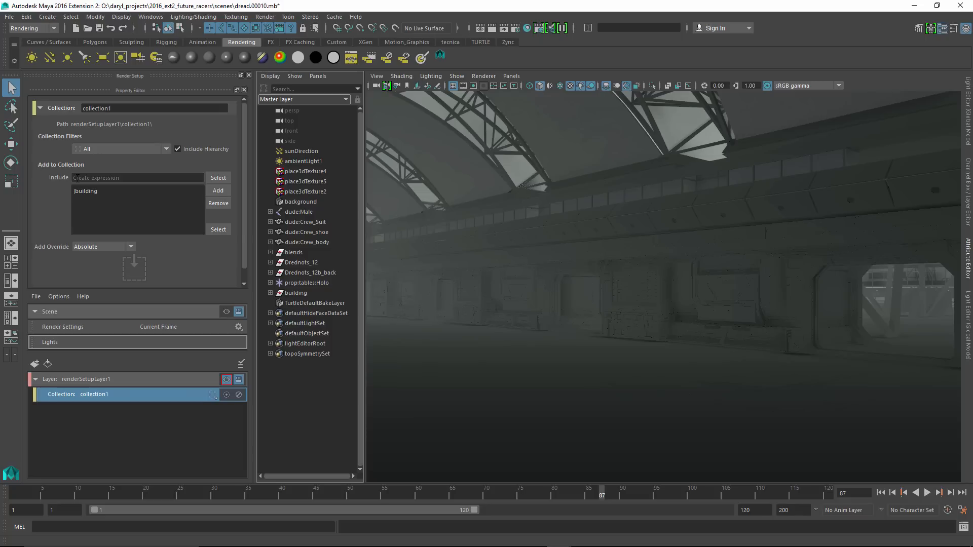
# Add a 'Dr' wildcard to collection1's include expression so the Dreadnought ships join the building.
pyautogui.click(138, 177)
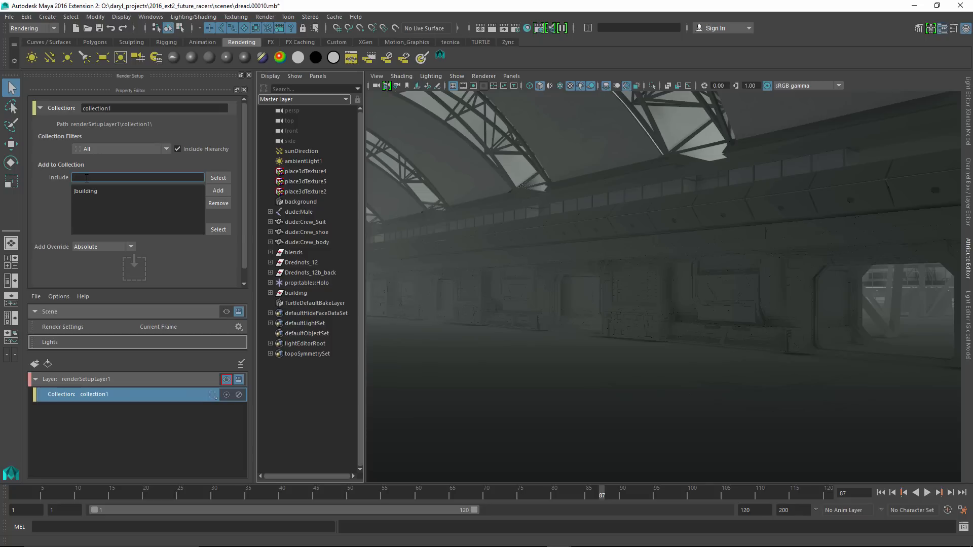
pyautogui.write('Dr*')
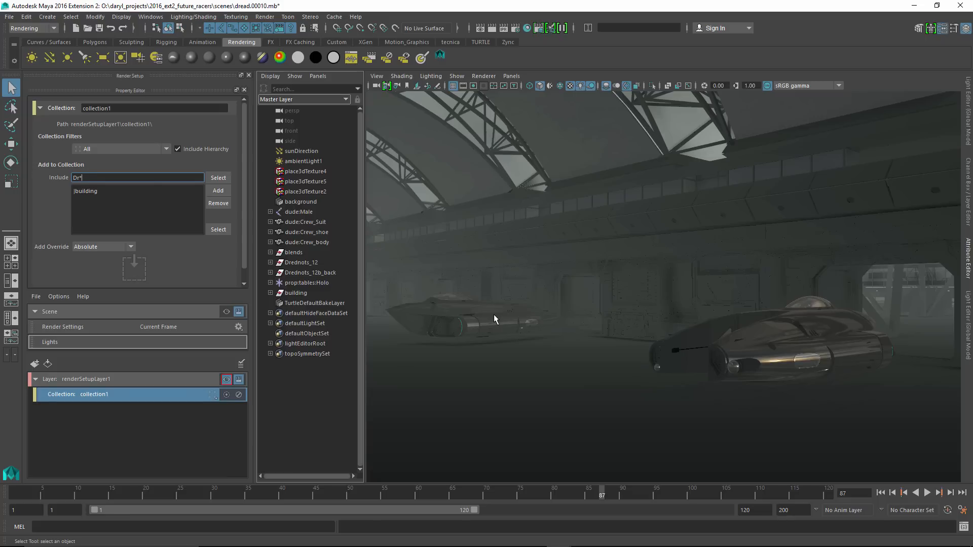
# Create a second collection named Lights under renderSetupLayer1 and select it.
pyautogui.rightClick(78, 379)
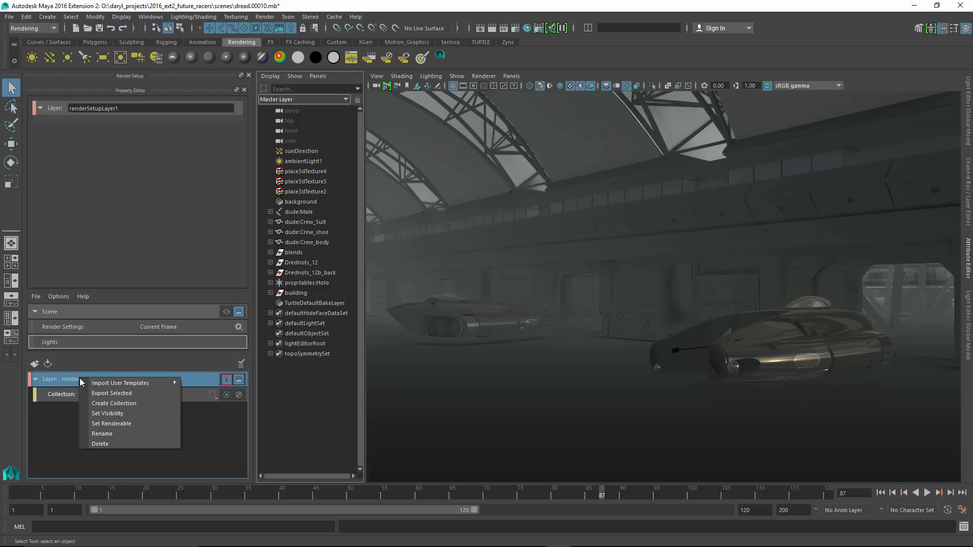
pyautogui.moveTo(119, 383)
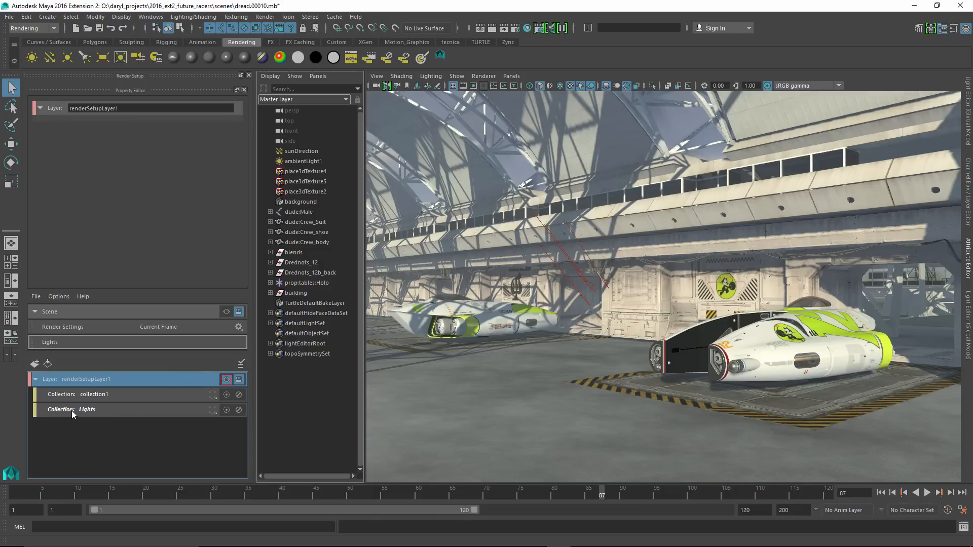
pyautogui.click(87, 410)
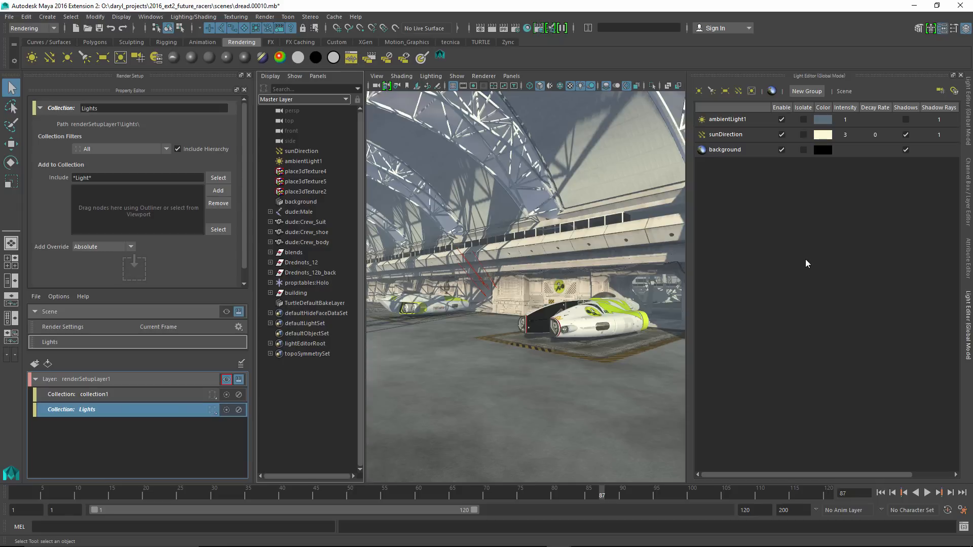
pyautogui.moveTo(708, 92)
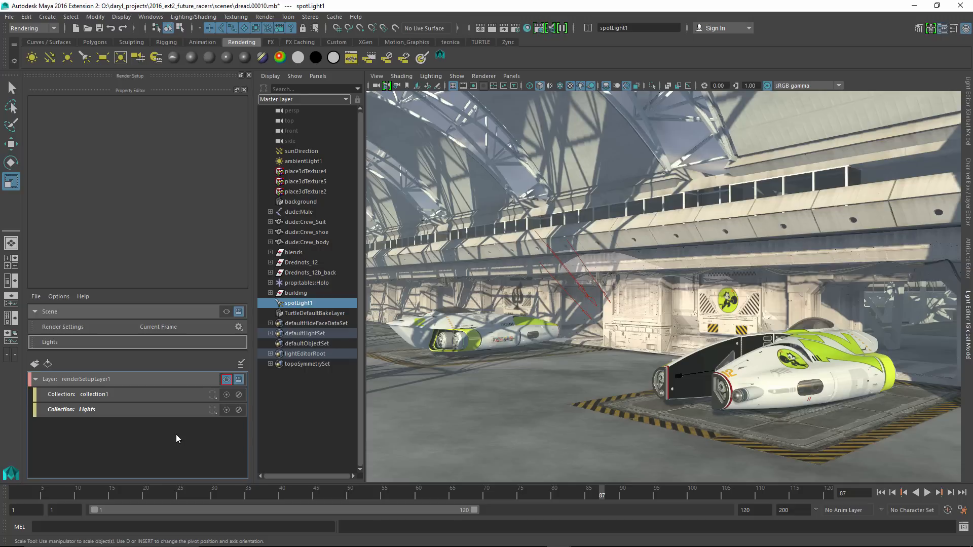
pyautogui.moveTo(100, 416)
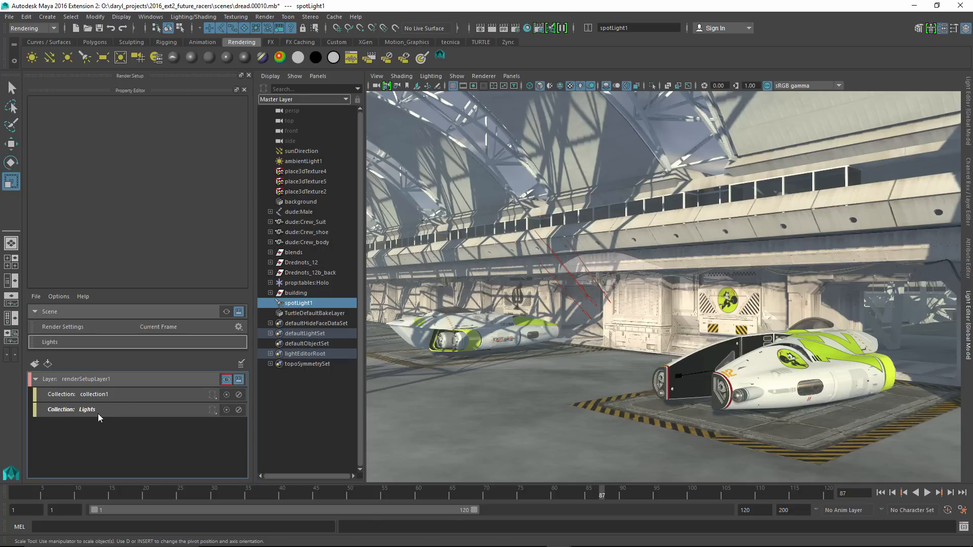
# Set the Lights collection's Add Override mode to Relative and select the spotlight for its Intensity attribute.
pyautogui.click(87, 408)
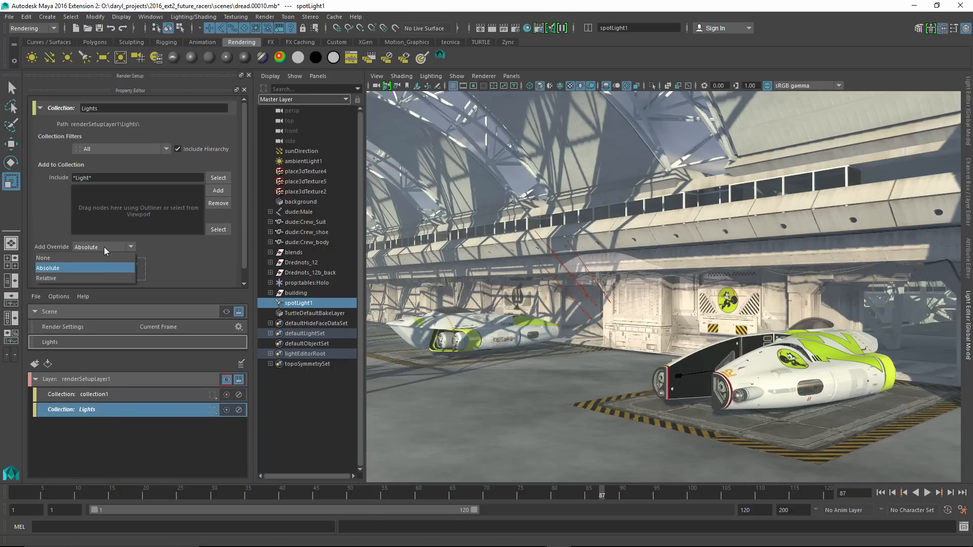
pyautogui.click(47, 278)
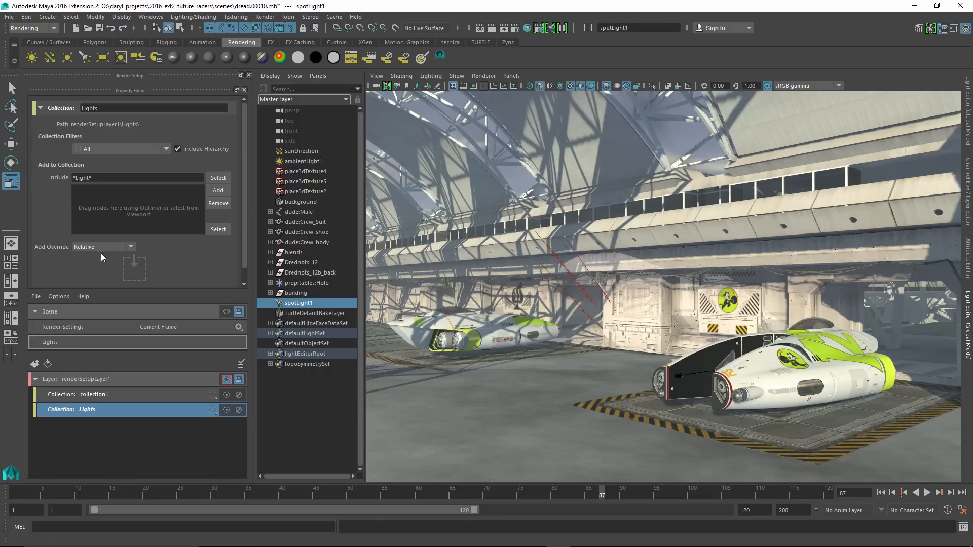
pyautogui.moveTo(812, 188)
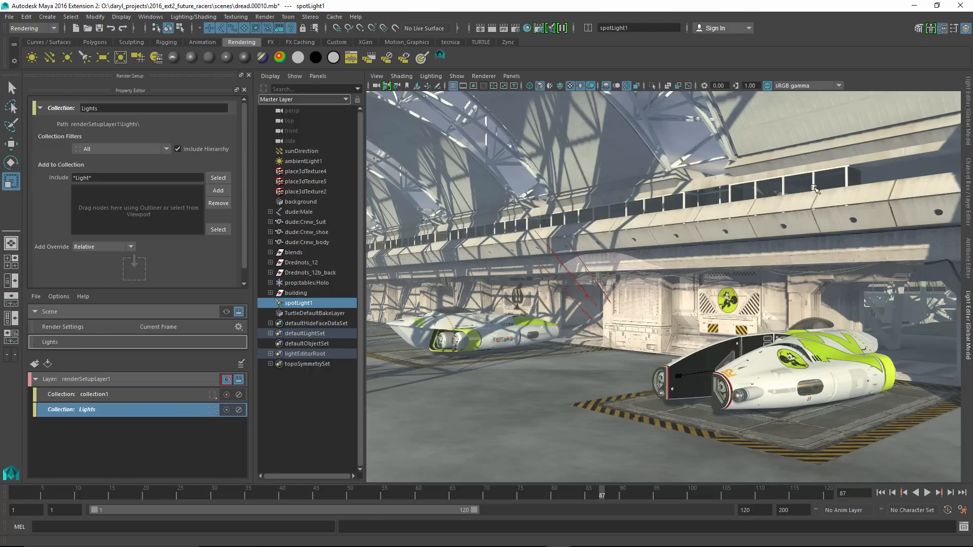
pyautogui.click(298, 303)
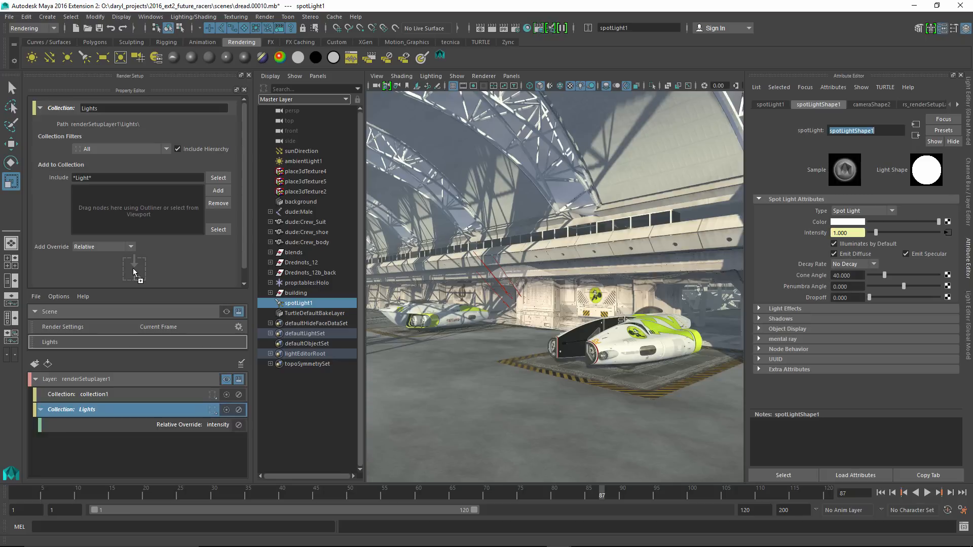
# Set the relative intensity override's offset to 1.000, disable the override, and collapse Lights.
pyautogui.click(179, 424)
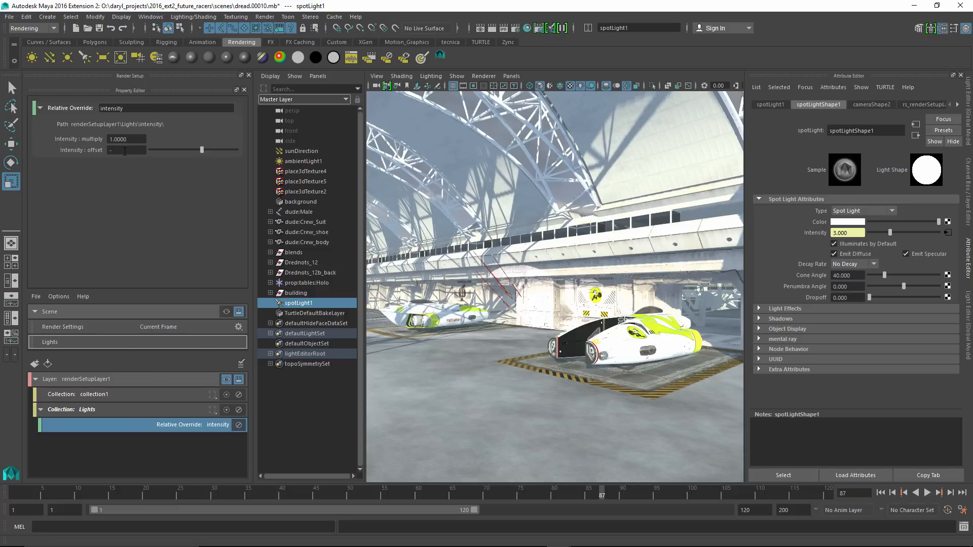
pyautogui.write('-1')
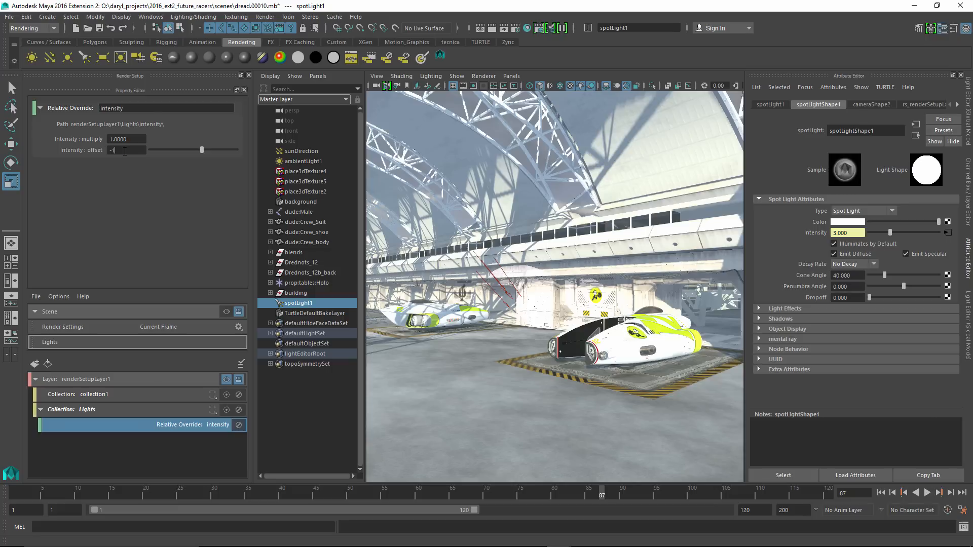
pyautogui.write('-1.000')
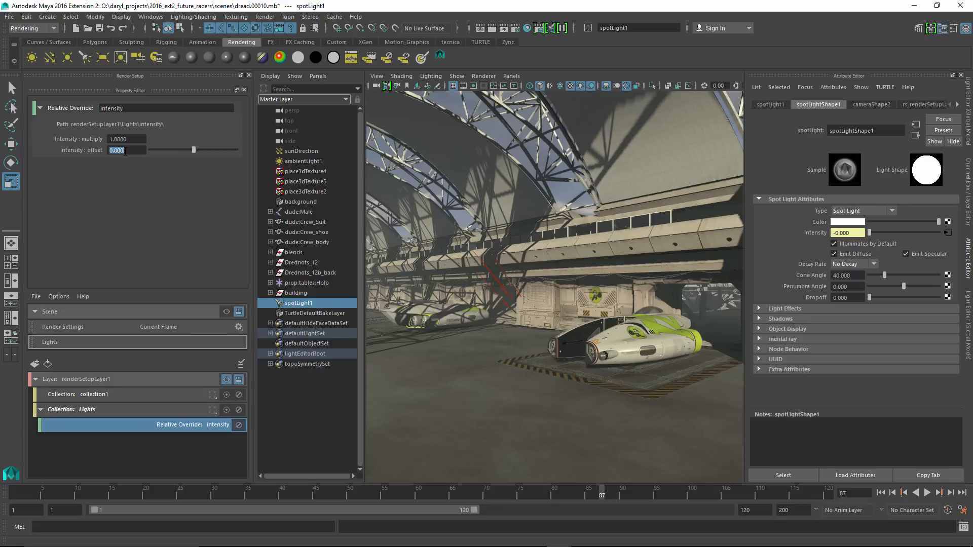
pyautogui.write('1.000')
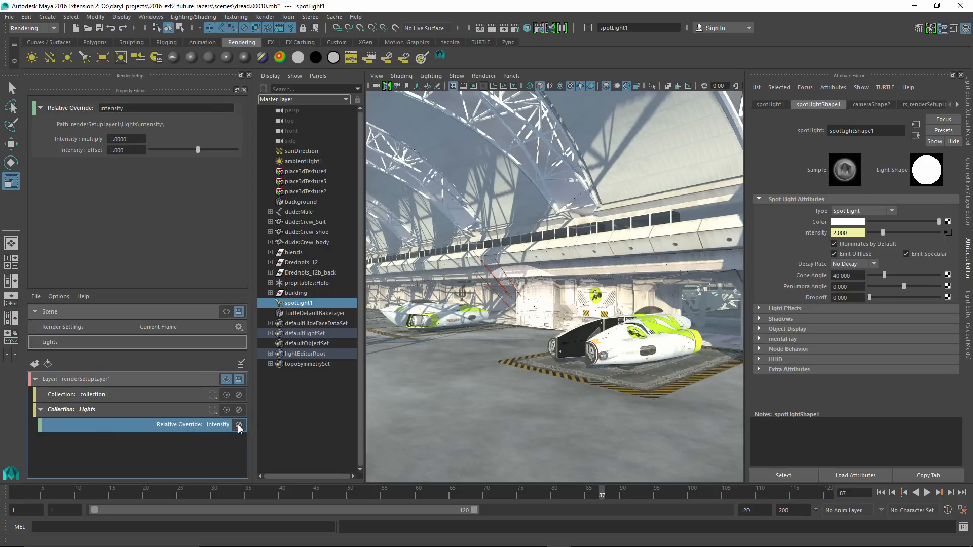
pyautogui.write('1.000')
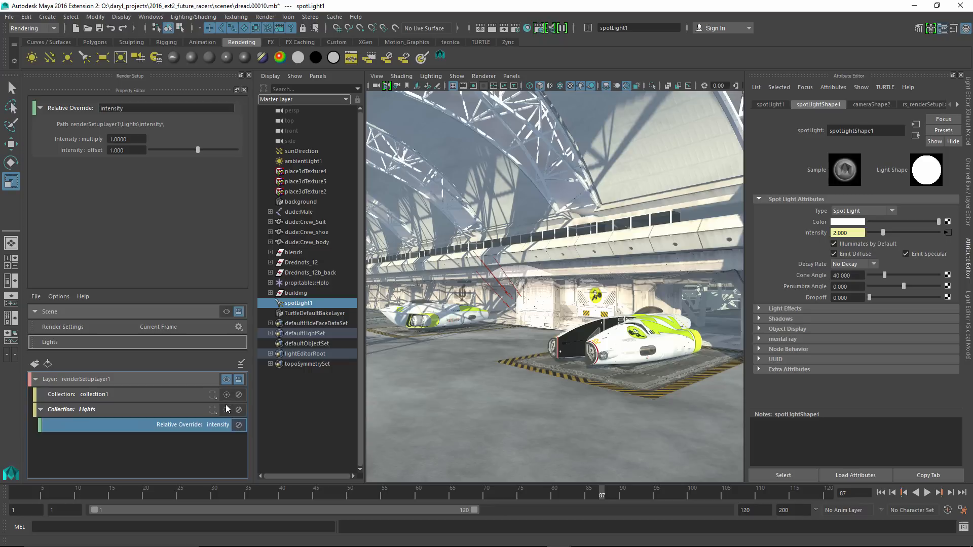
pyautogui.moveTo(237, 409)
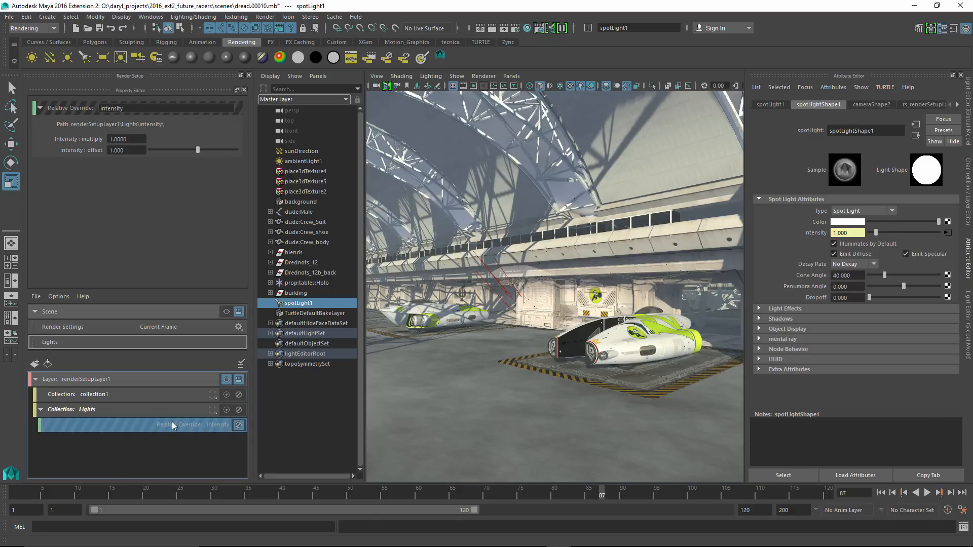
pyautogui.click(39, 410)
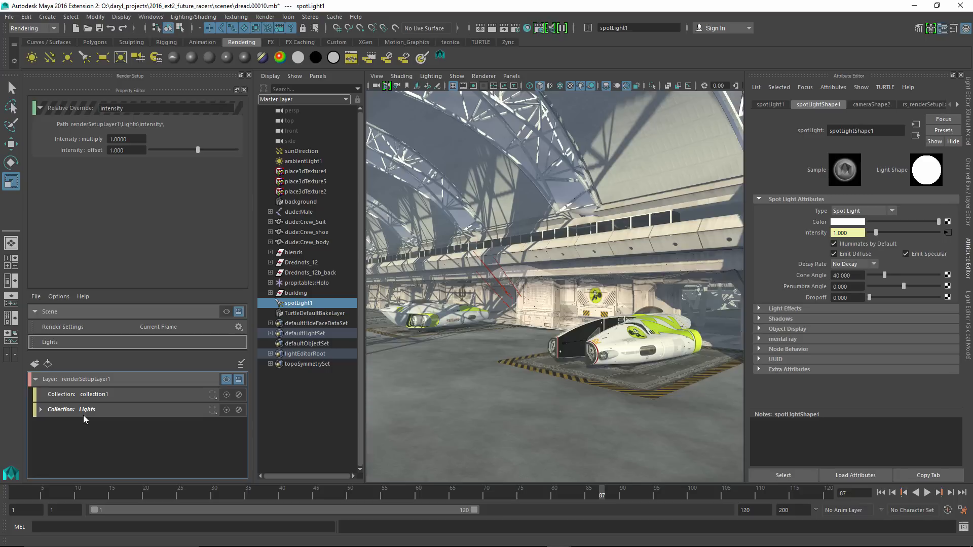
pyautogui.moveTo(57, 381)
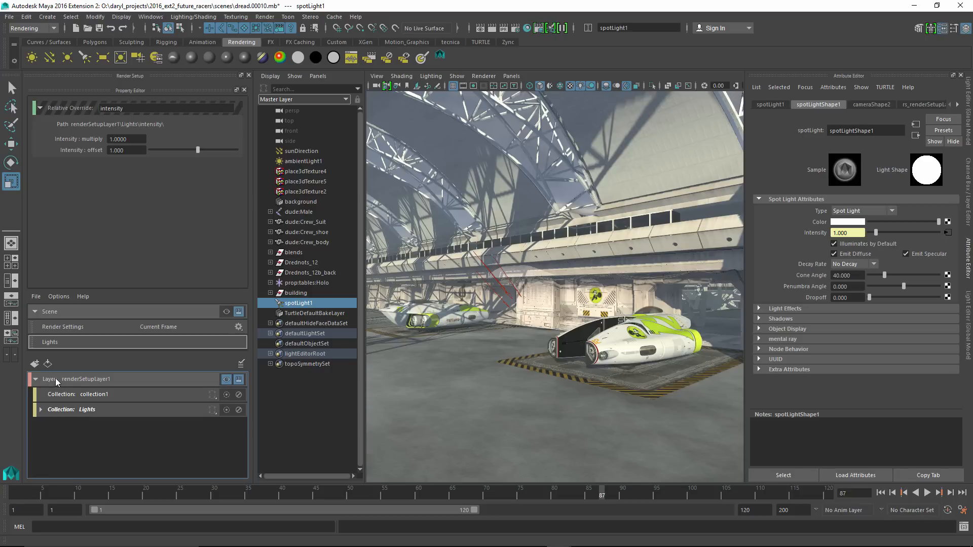
# Create a Ships collection holding both Dreadnought ship groups and add a shader override to it.
pyautogui.rightClick(56, 379)
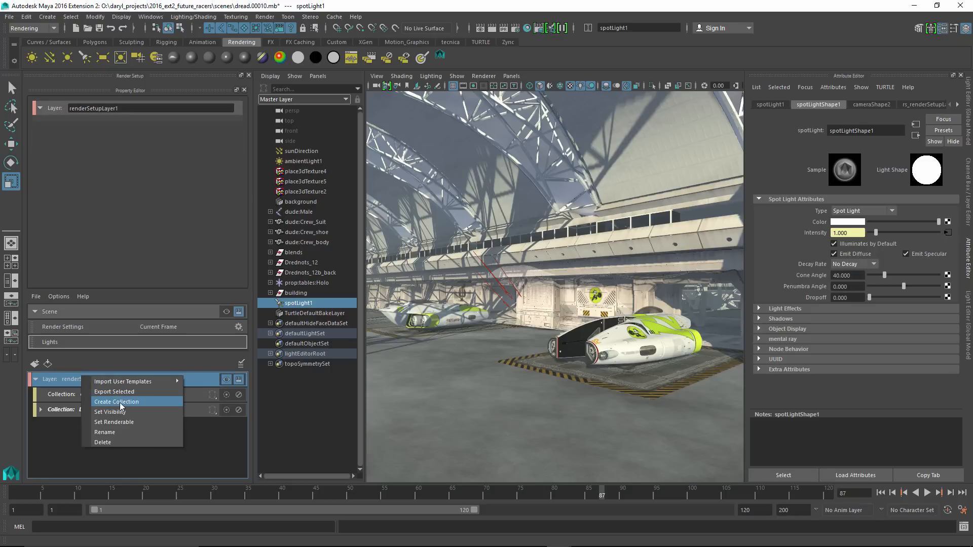
pyautogui.click(116, 401)
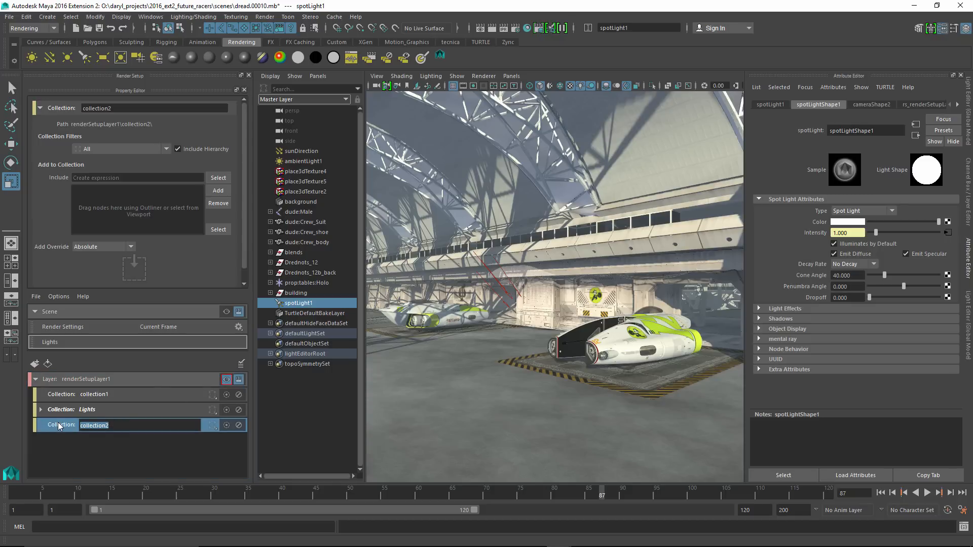
pyautogui.write('Ships')
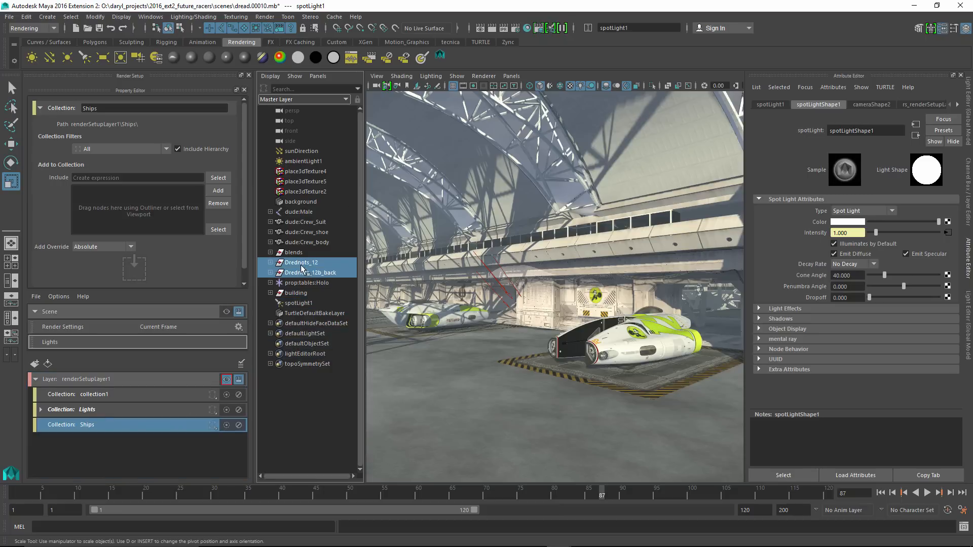
pyautogui.click(307, 271)
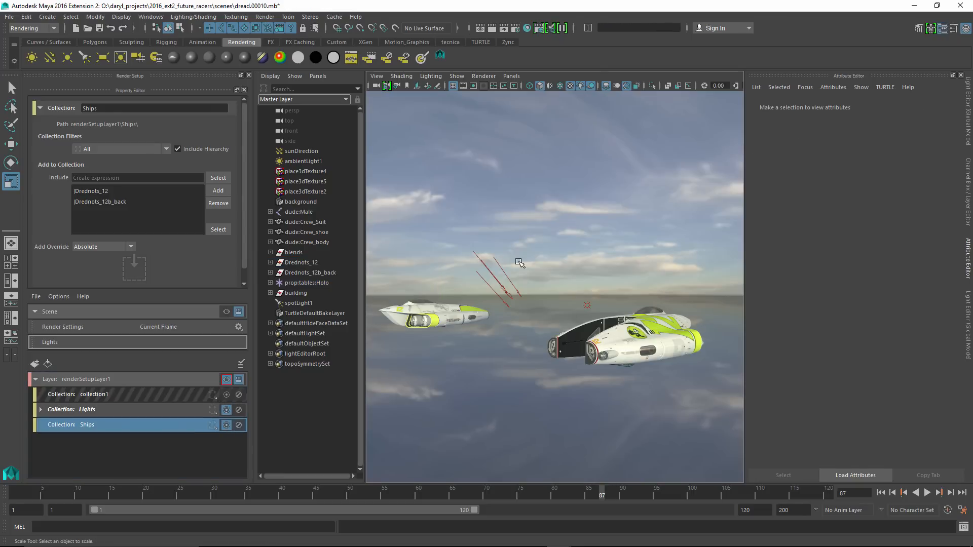
pyautogui.rightClick(87, 425)
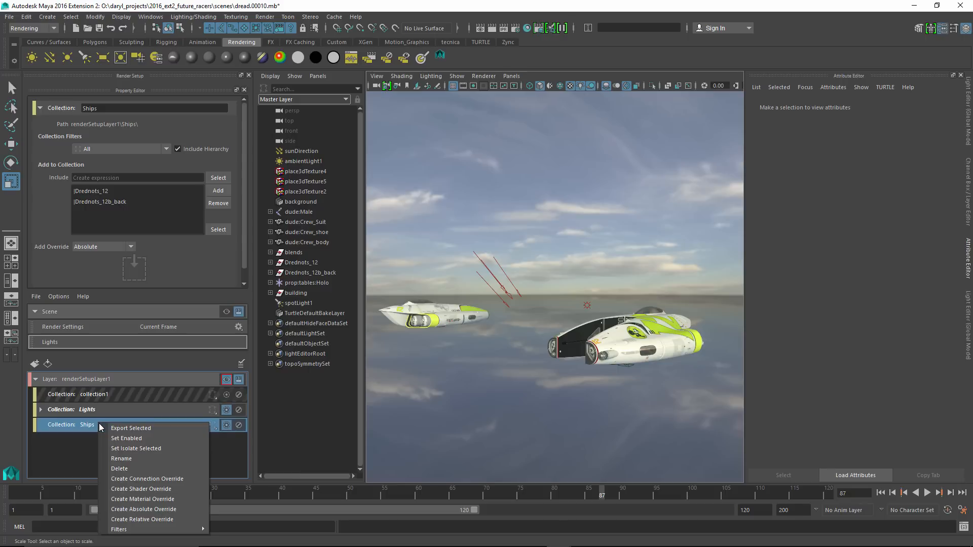
pyautogui.moveTo(147, 479)
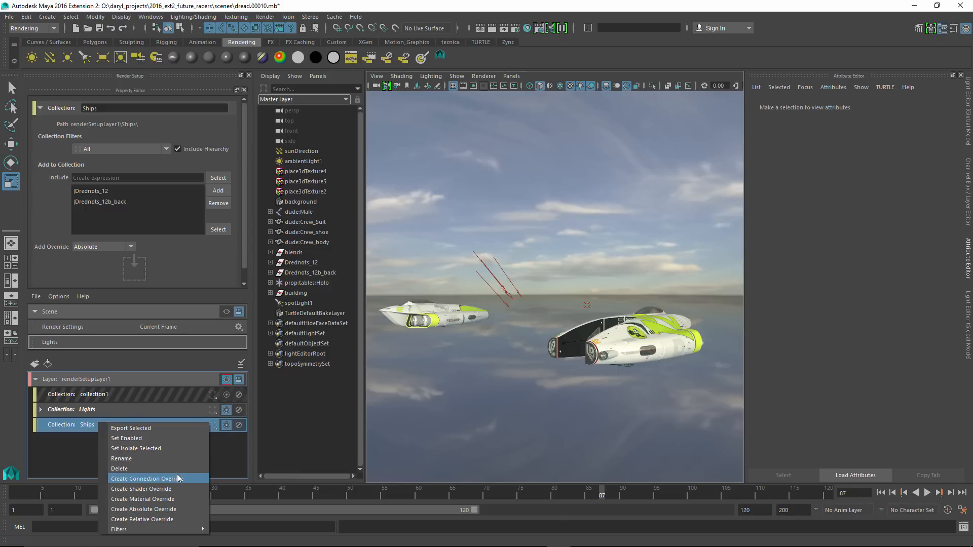
pyautogui.click(141, 490)
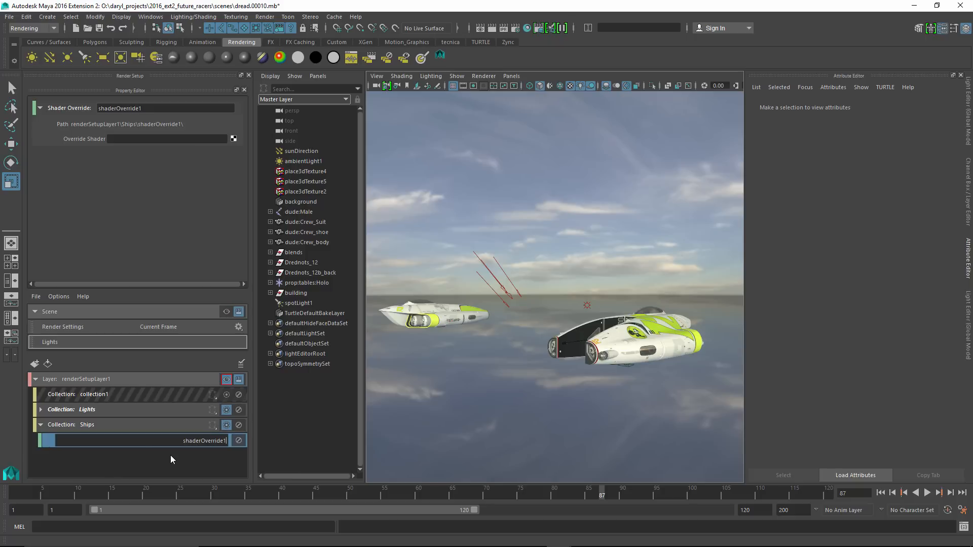
pyautogui.moveTo(156, 283)
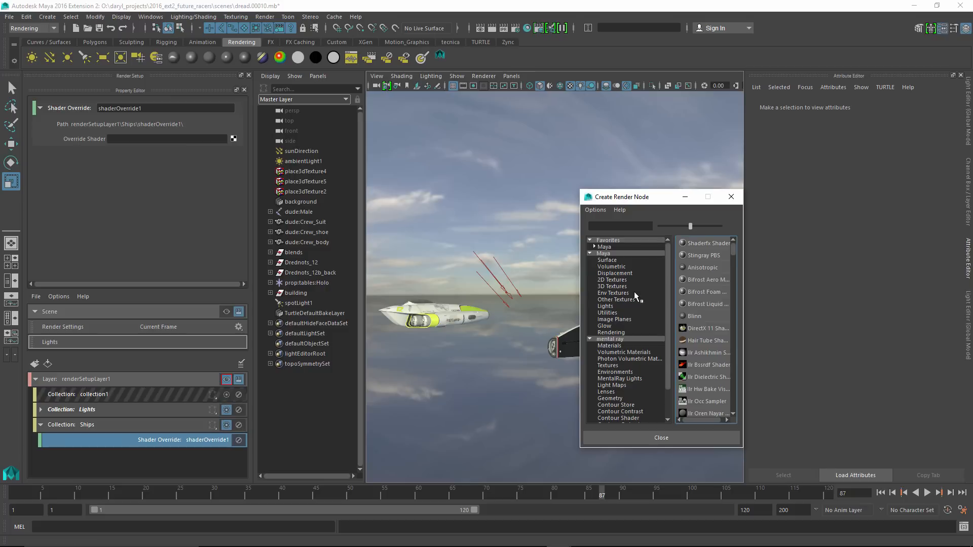
# Assign a new Maya Surface Shader to the Ships override so both ships render flat.
pyautogui.click(603, 246)
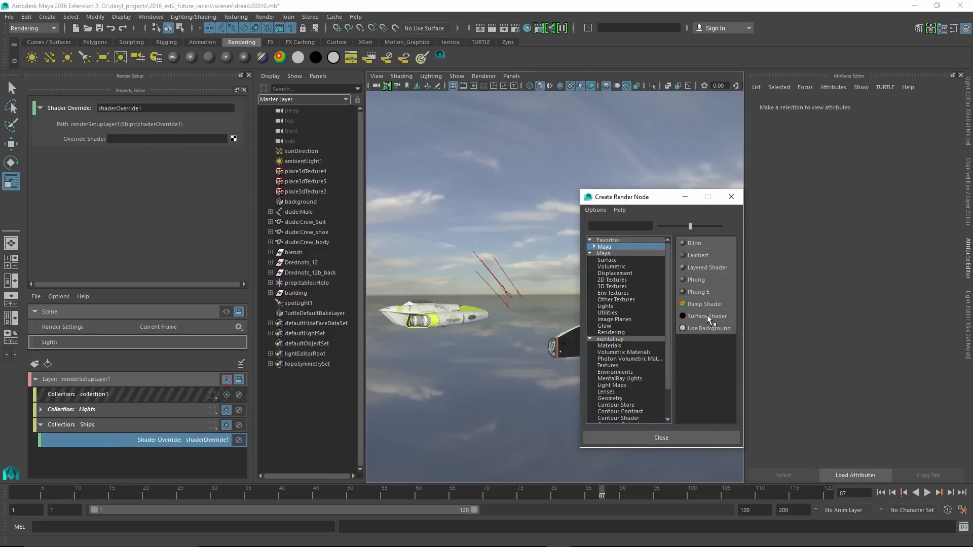
pyautogui.click(707, 317)
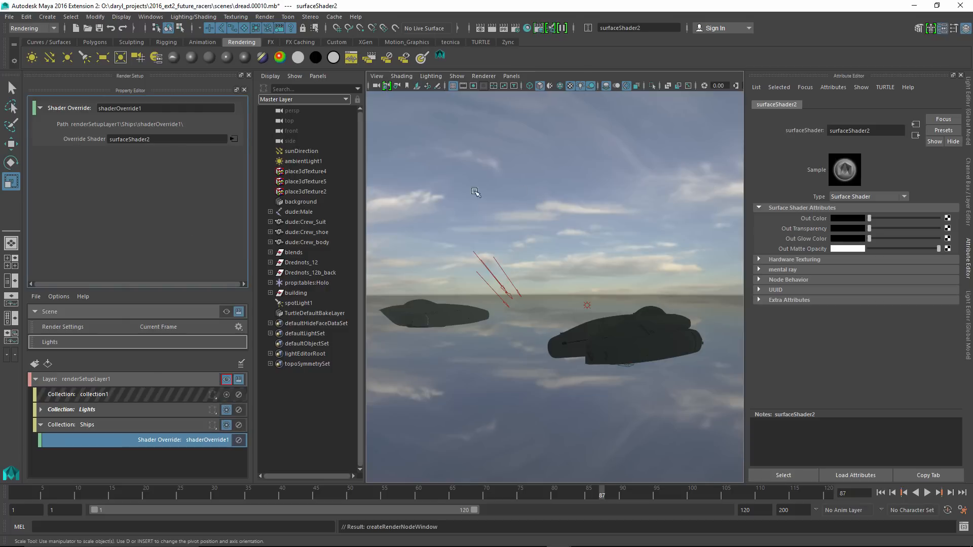
pyautogui.click(861, 218)
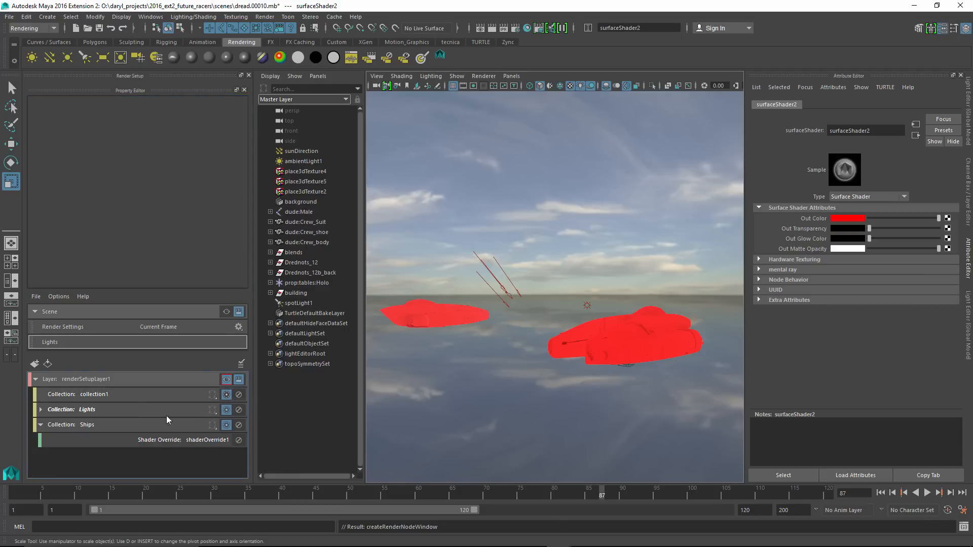
pyautogui.moveTo(412, 339)
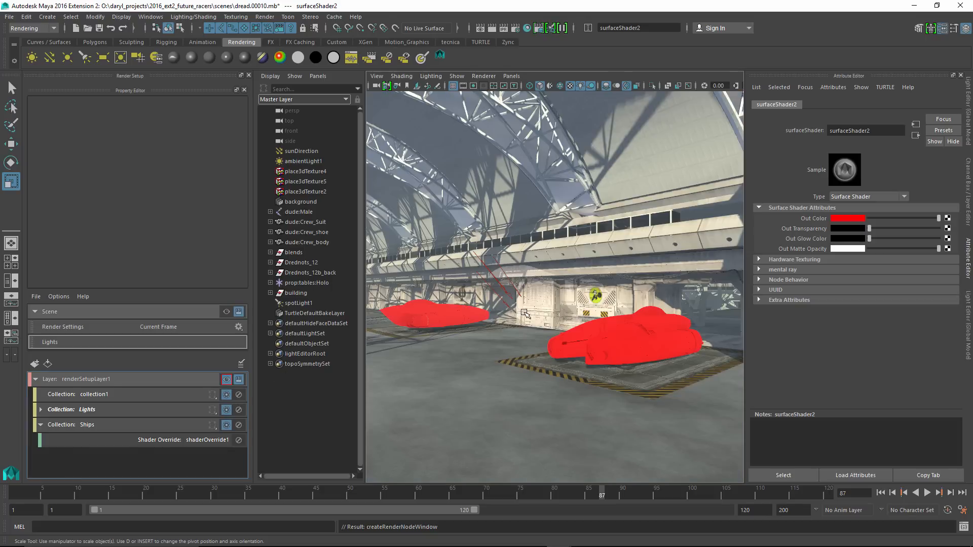
pyautogui.moveTo(168, 436)
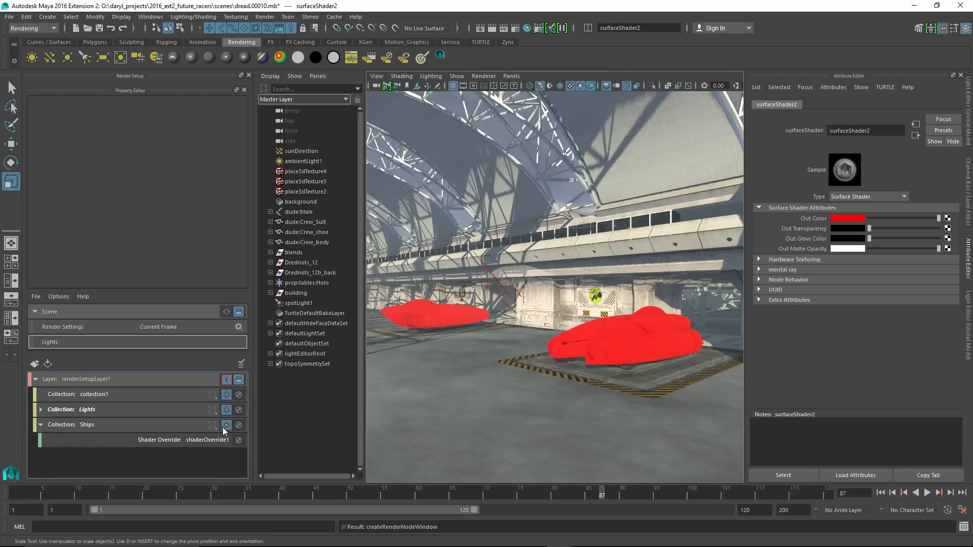
# Enable collection1 so the hangar building displays around the red ships.
pyautogui.click(226, 424)
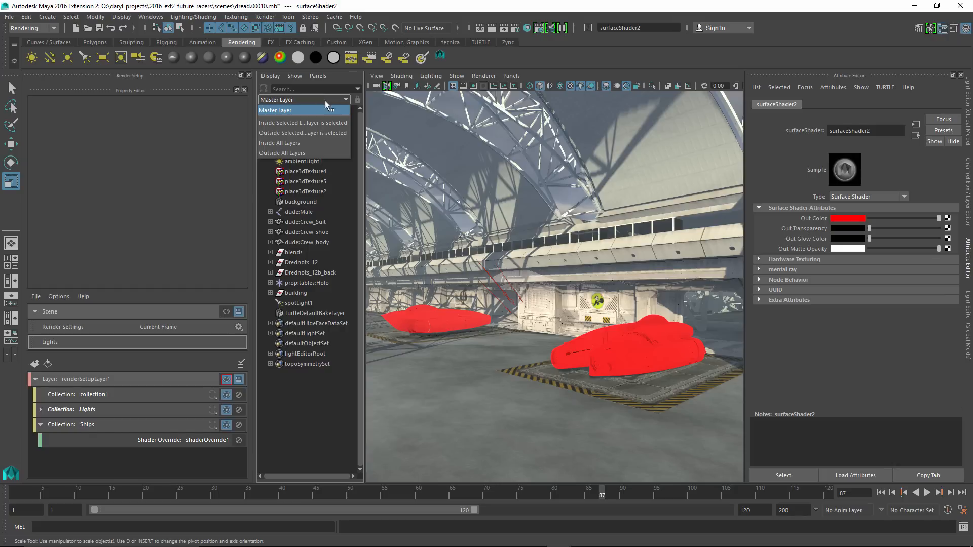
# Filter the Outliner to Inside Selected Layers, expand building, and select runway to show its Blinn material.
pyautogui.click(274, 109)
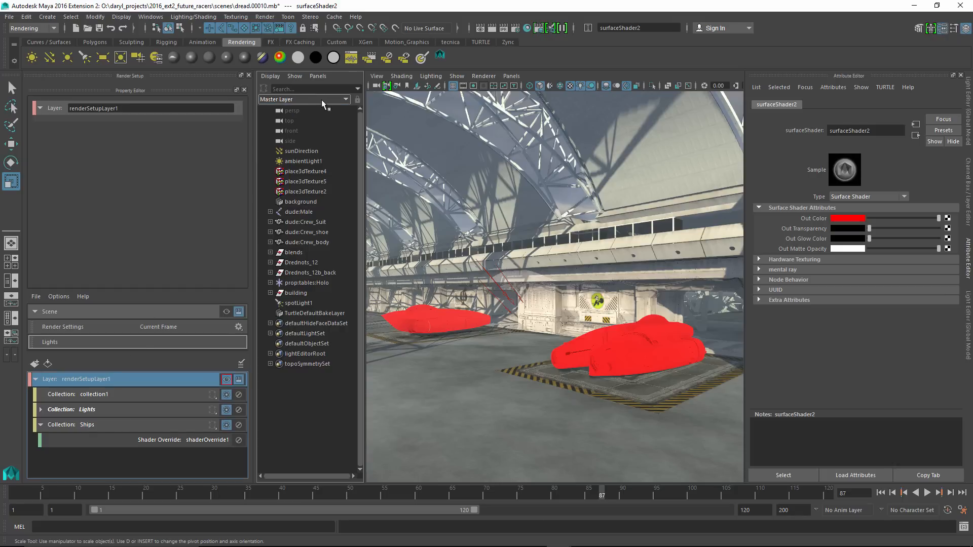
pyautogui.click(304, 99)
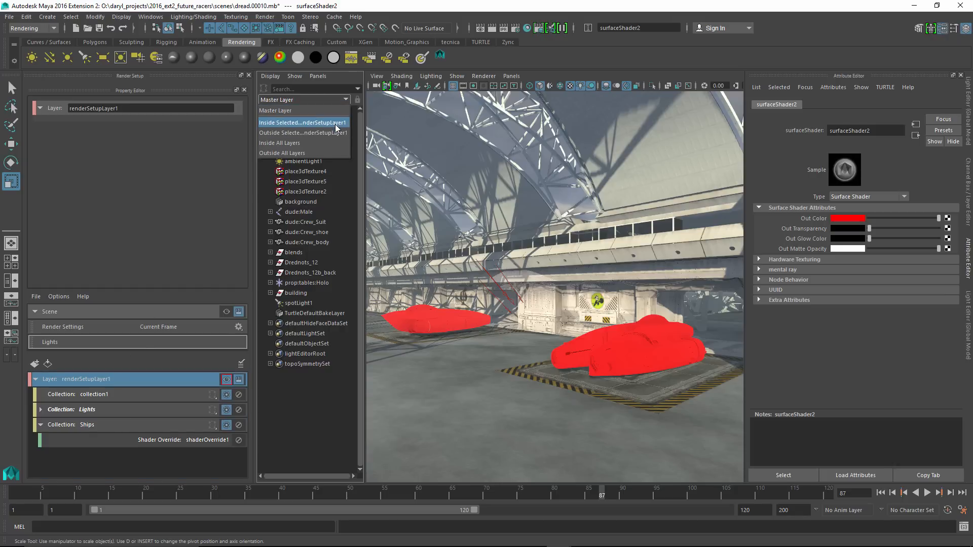
pyautogui.click(303, 122)
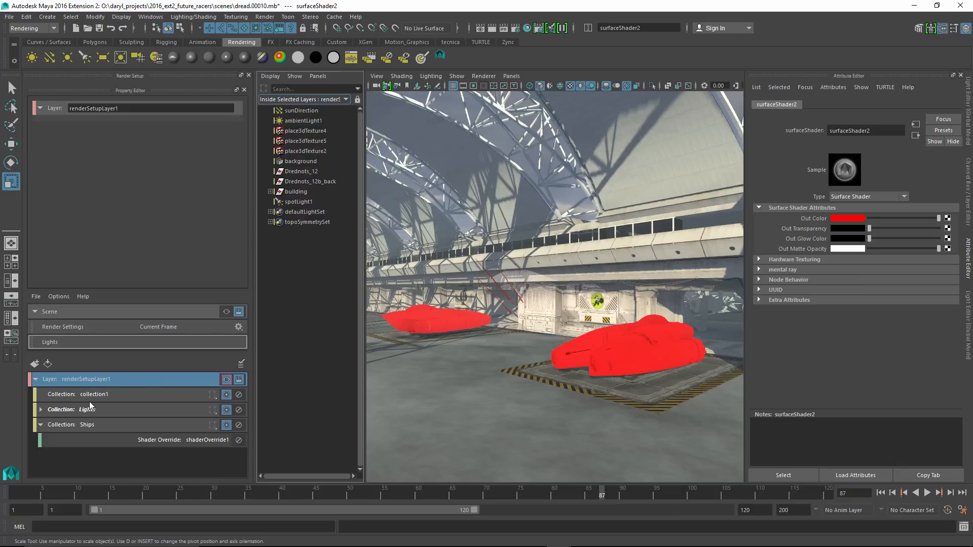
pyautogui.moveTo(94, 395)
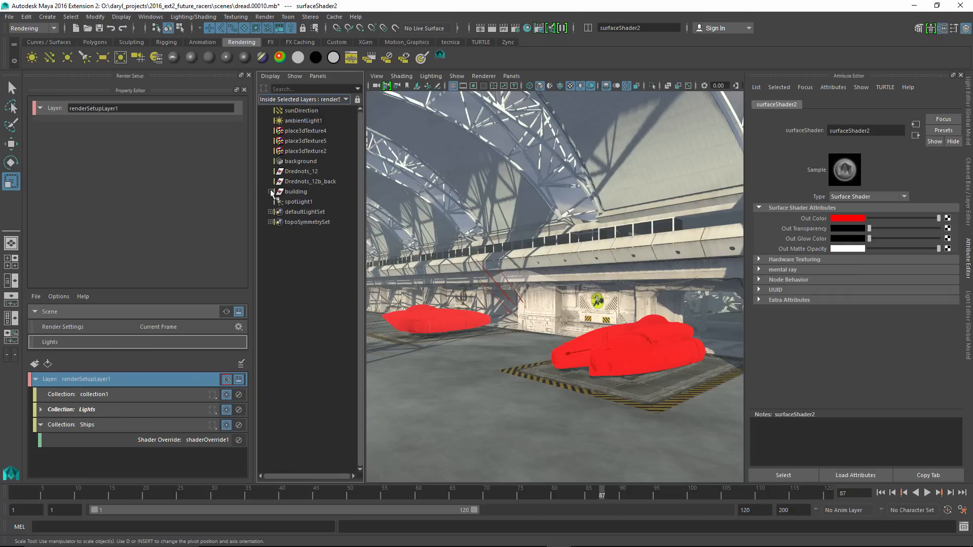
pyautogui.click(271, 191)
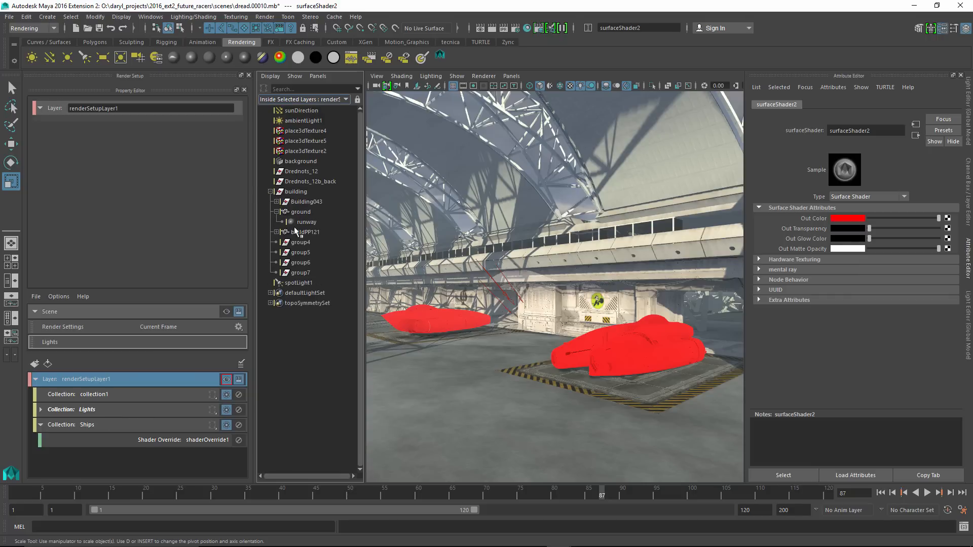
pyautogui.click(306, 221)
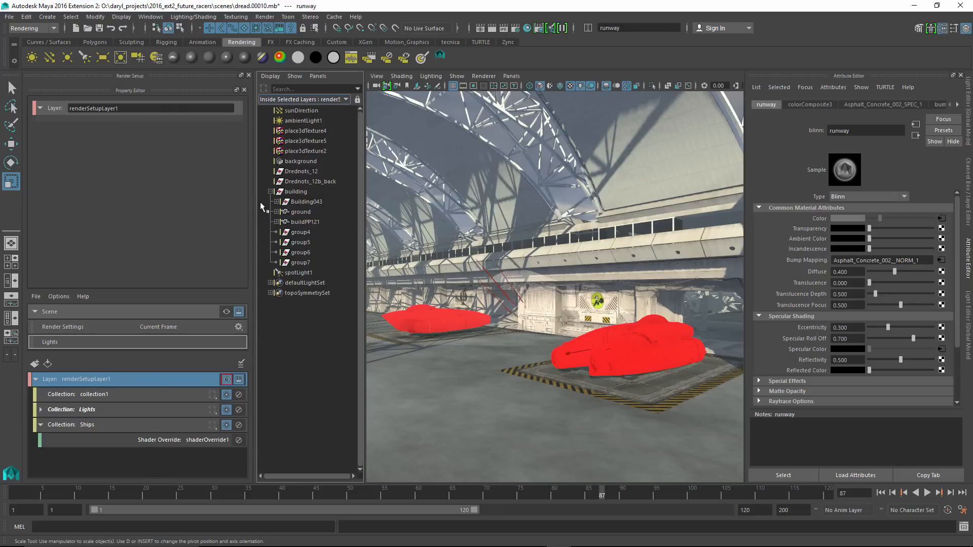
pyautogui.moveTo(294, 341)
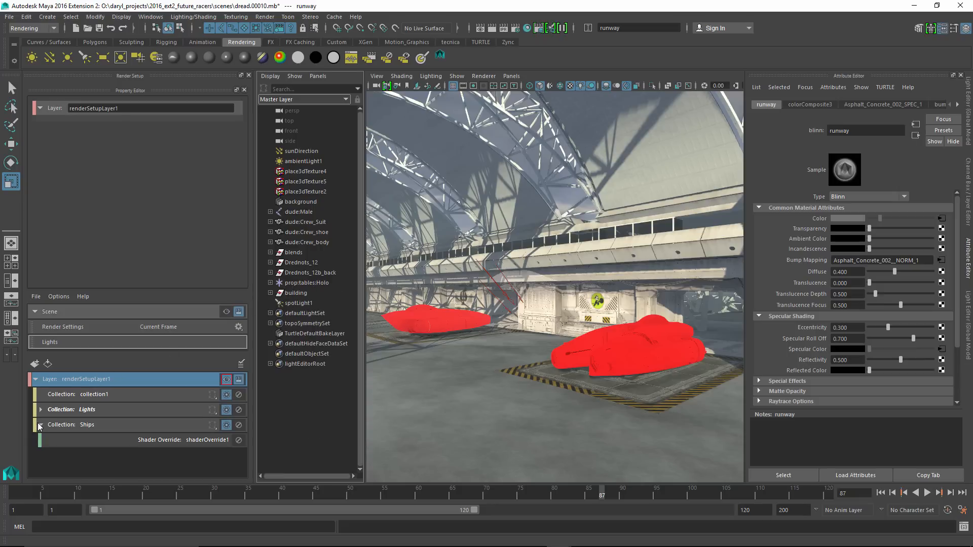
# Create a fourth collection named p whose include expression gathers the prop namespace objects.
pyautogui.click(40, 425)
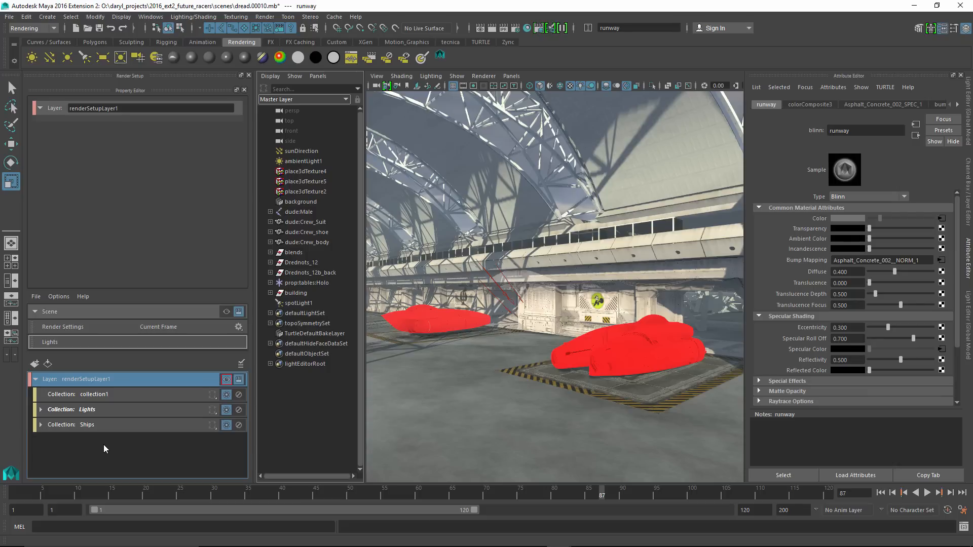
pyautogui.rightClick(85, 379)
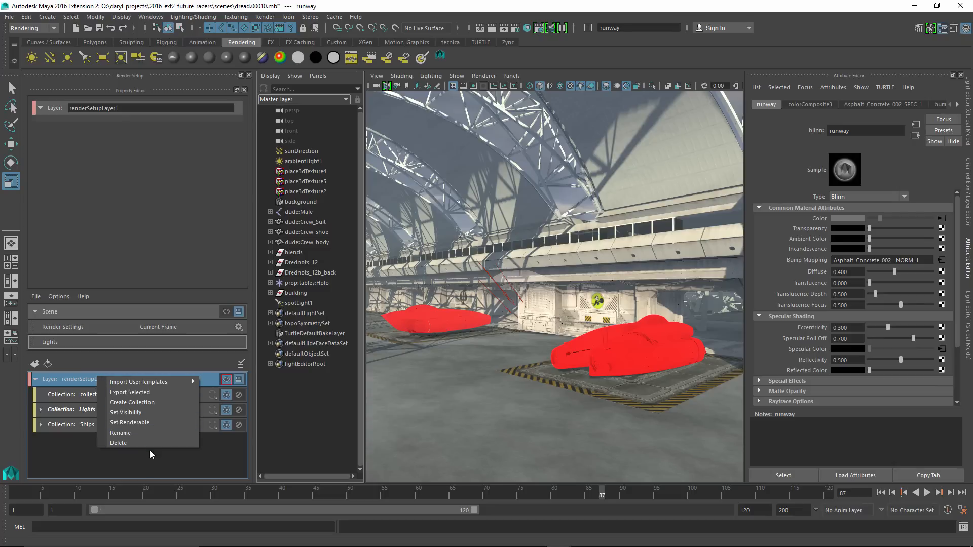
pyautogui.click(132, 402)
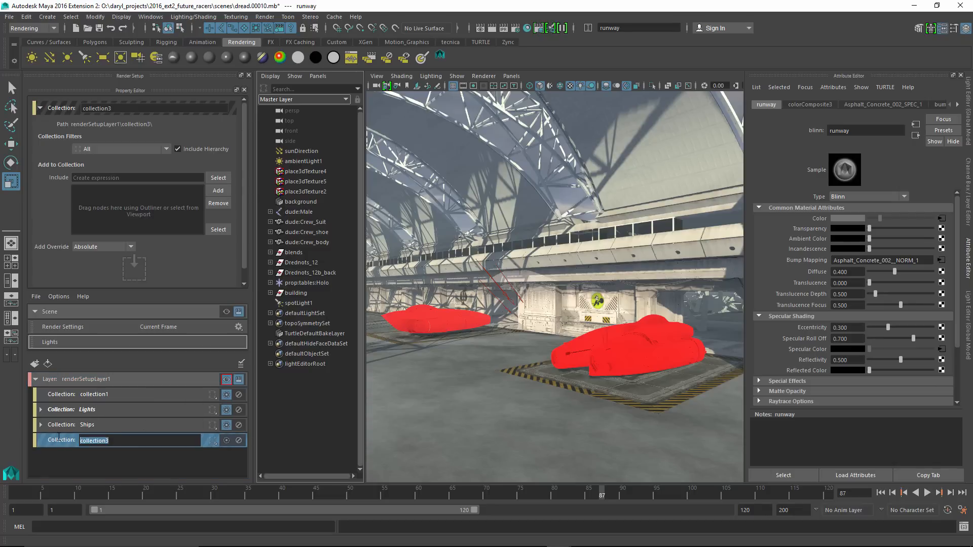
pyautogui.write('p')
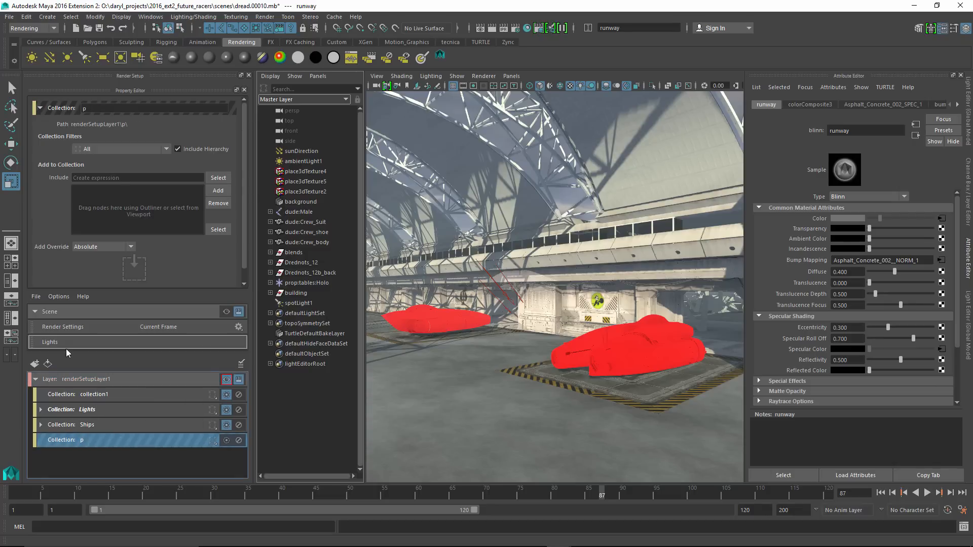
pyautogui.click(137, 177)
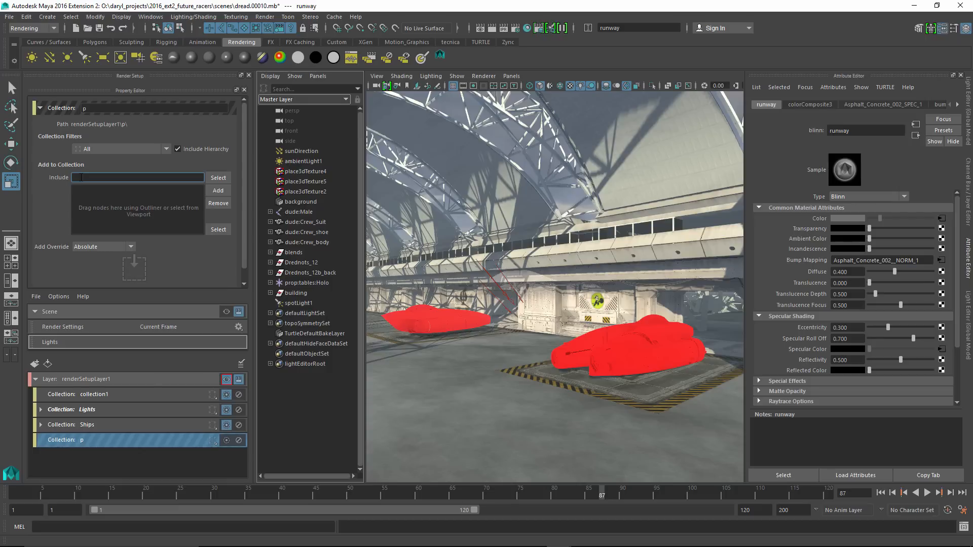
pyautogui.write('prcp')
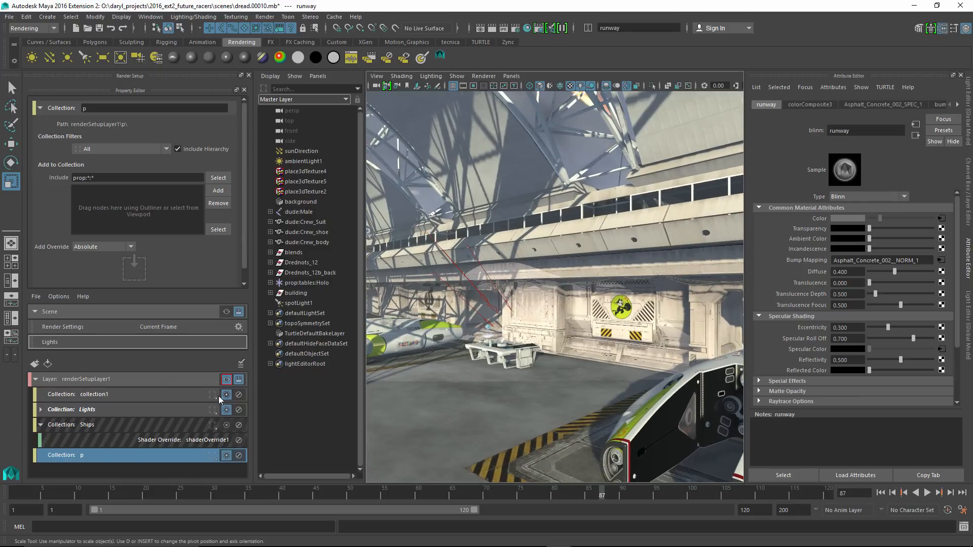
# Reference flag.00001.mb into the hangar scene under the prop namespace.
pyautogui.click(8, 19)
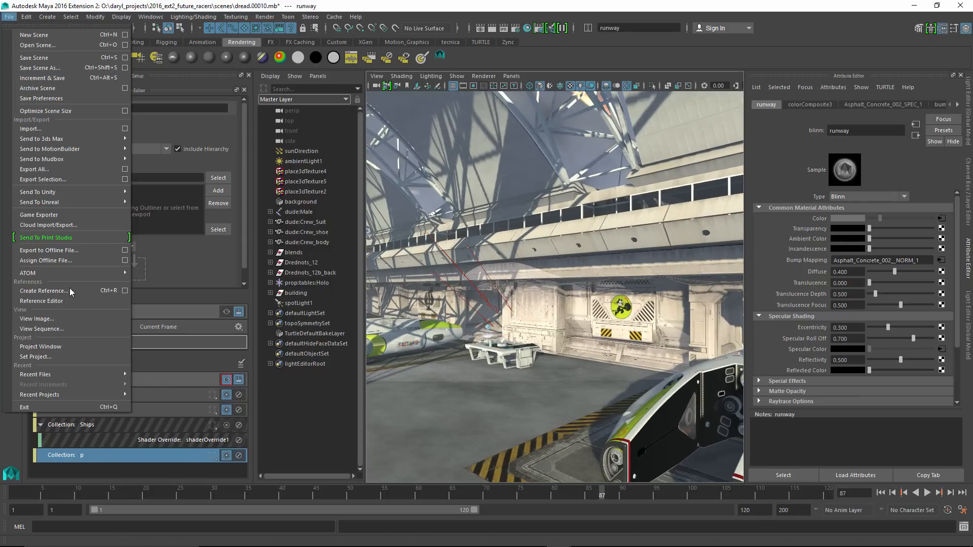
pyautogui.moveTo(61, 297)
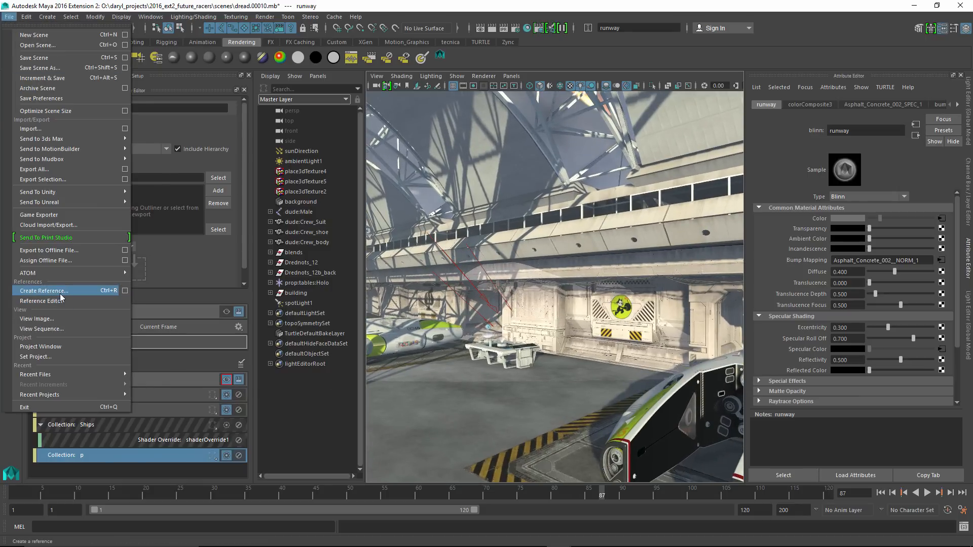
pyautogui.click(43, 290)
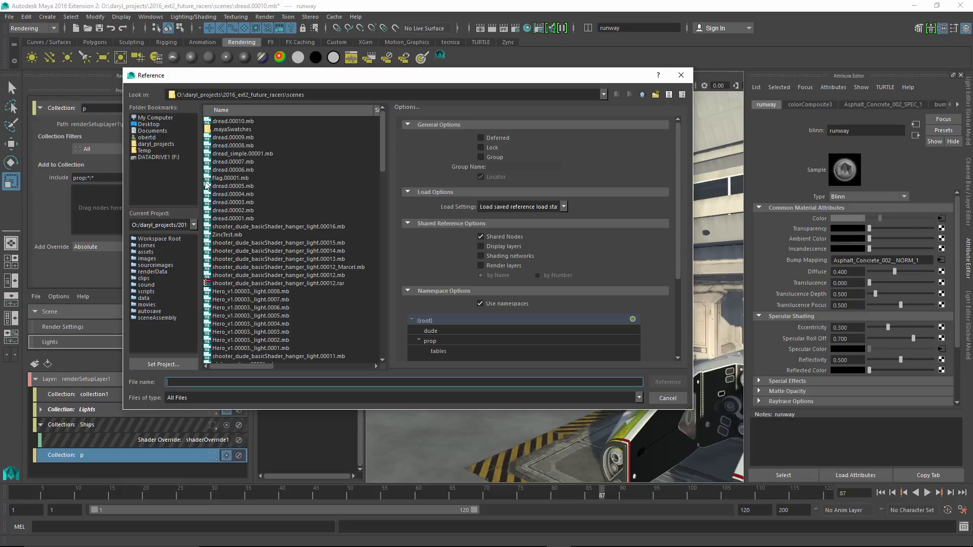
pyautogui.click(231, 177)
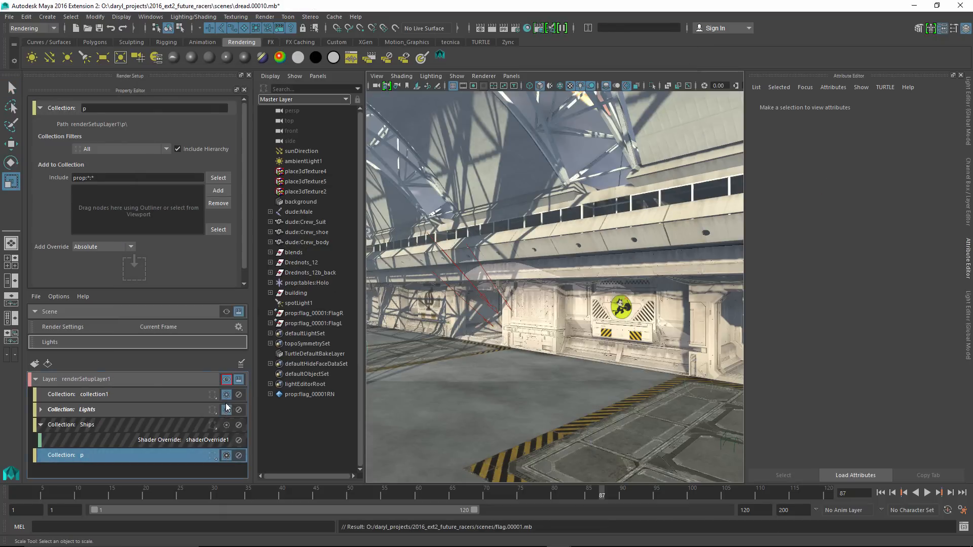
# Disable the building collection1 and select the p collection so the flags stay visible.
pyautogui.click(88, 410)
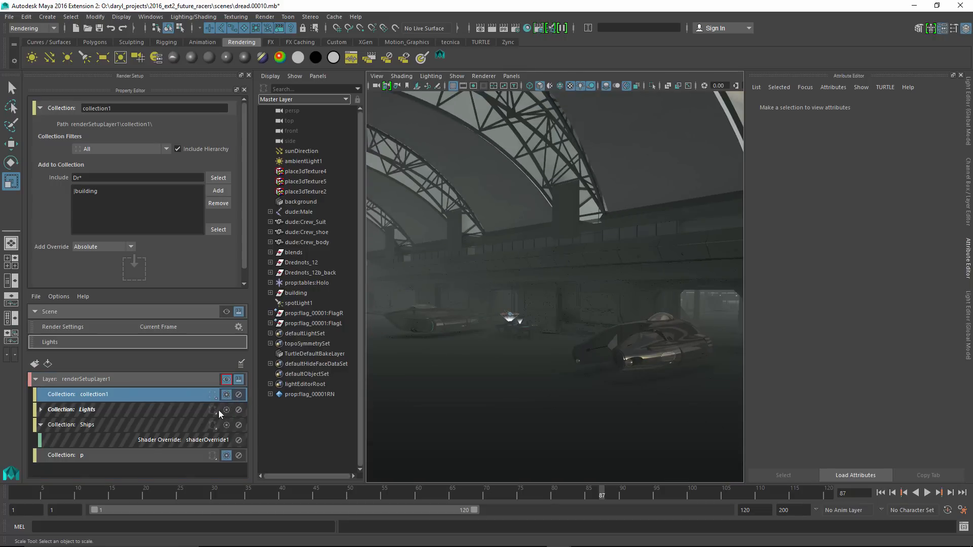
pyautogui.click(225, 394)
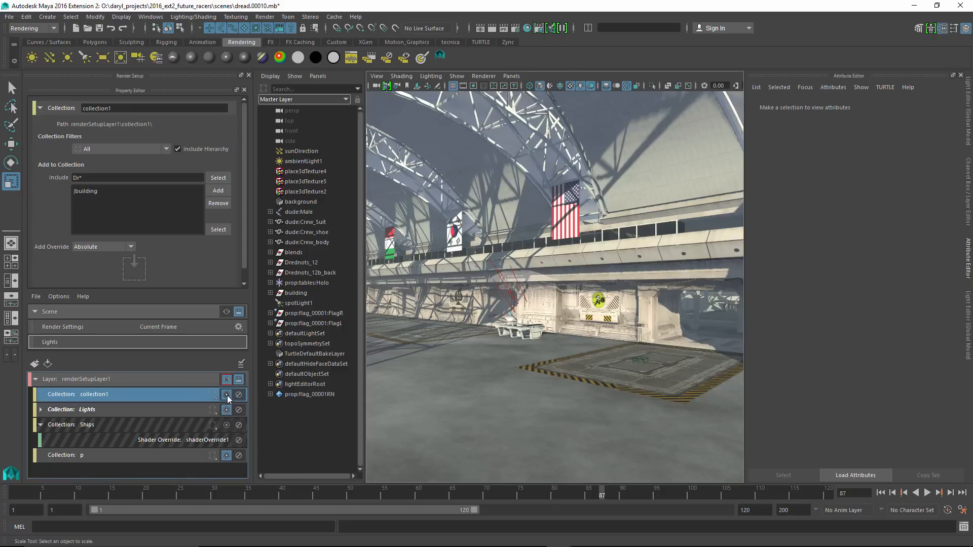
pyautogui.click(226, 394)
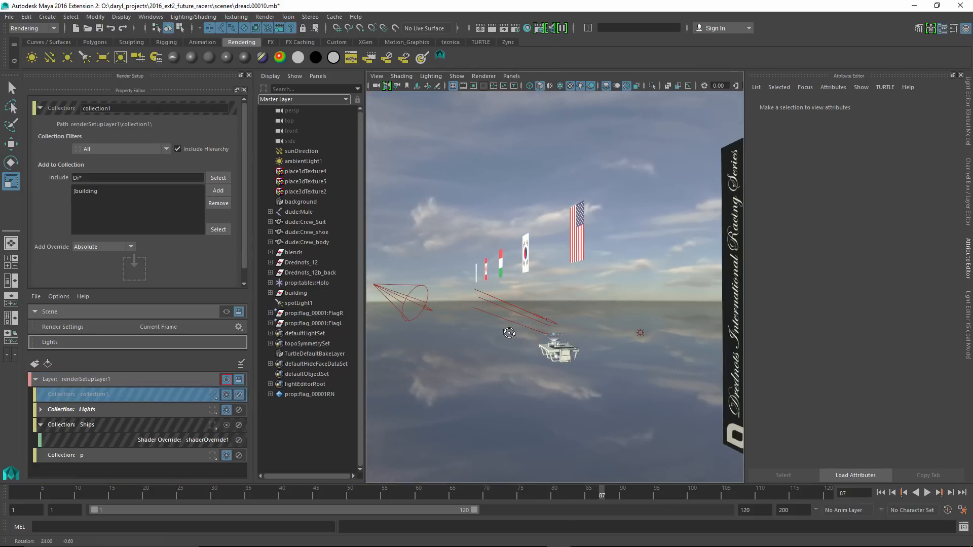
pyautogui.click(81, 455)
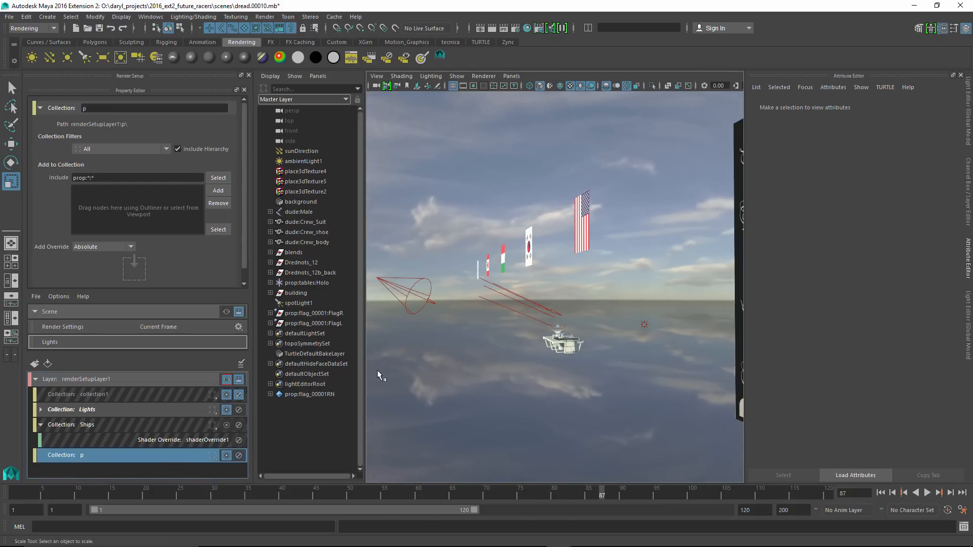